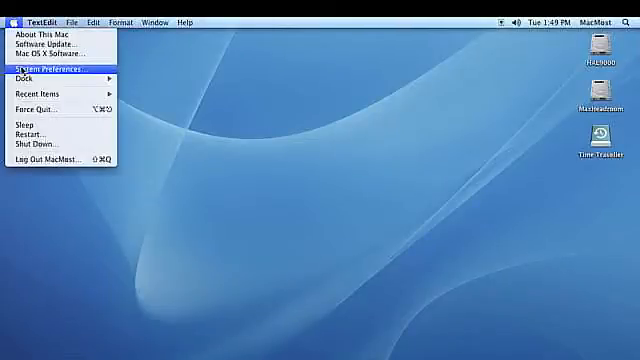
# Launch System Preferences from the Apple menu on the desktop.
pyautogui.click(60, 66)
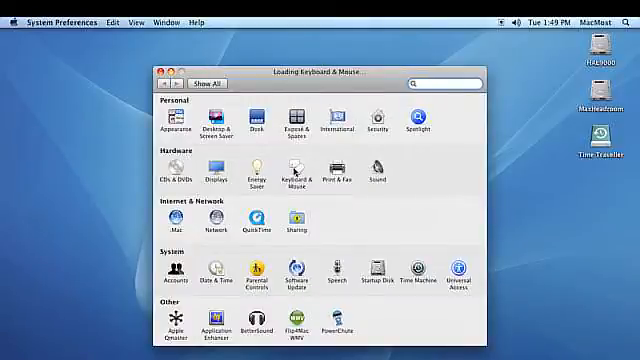
# Select the Keyboard & Mouse pane to reach the Mighty Mouse button settings.
pyautogui.click(312, 170)
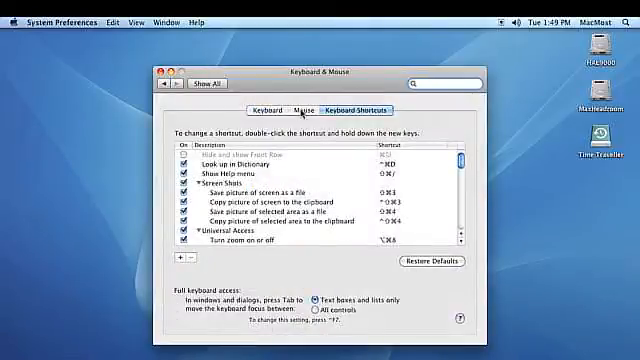